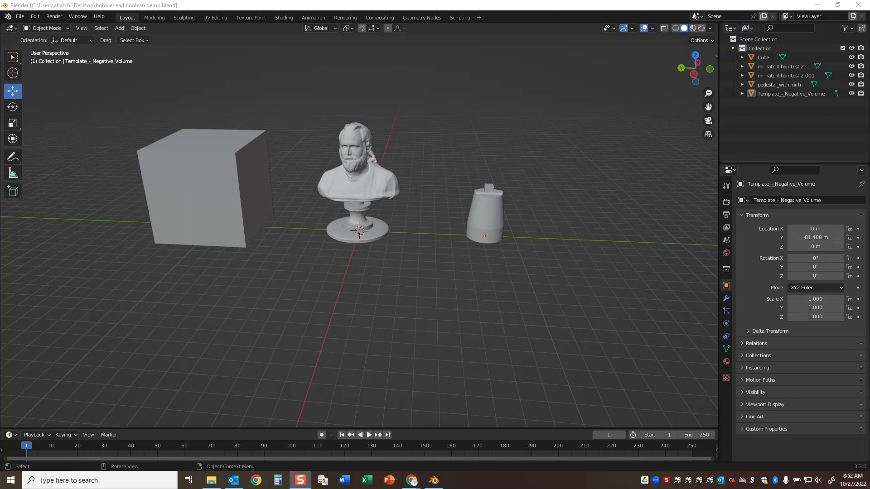
pyautogui.moveTo(240, 185)
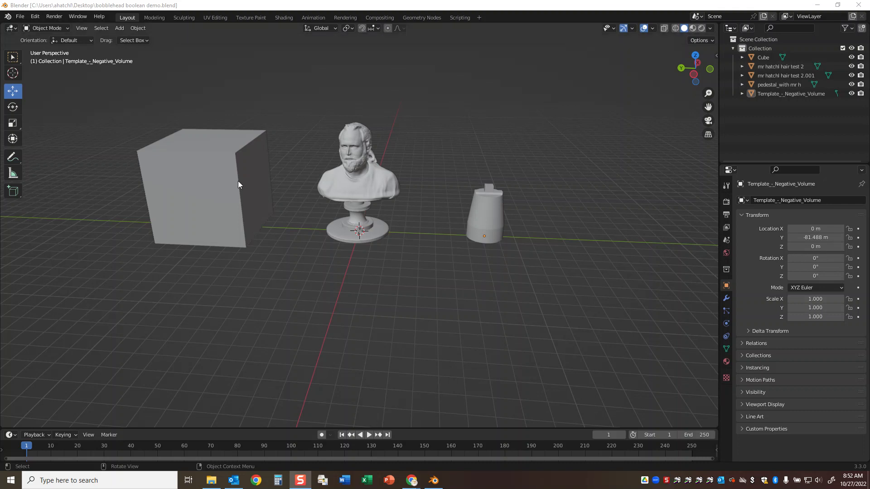
pyautogui.moveTo(415, 230)
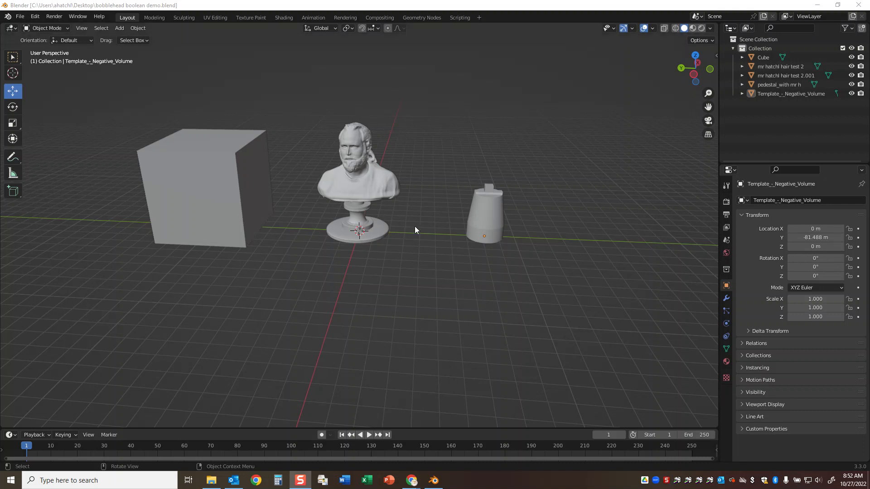
pyautogui.moveTo(340, 212)
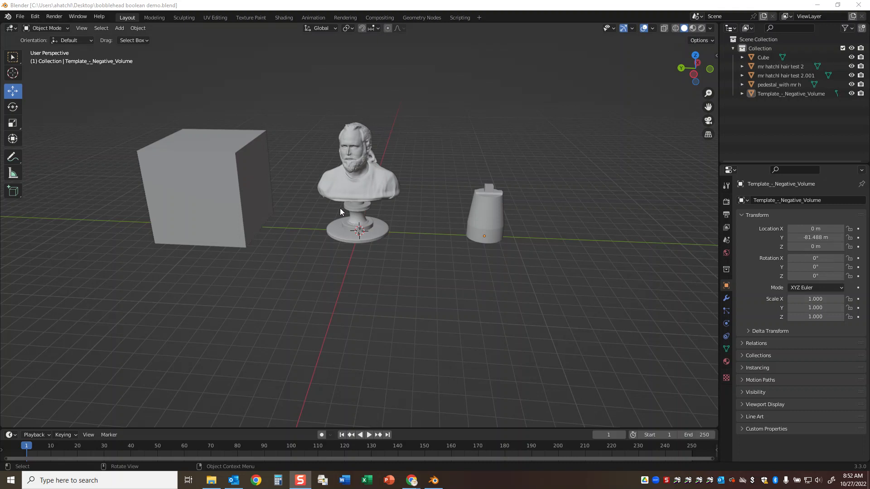
pyautogui.moveTo(419, 230)
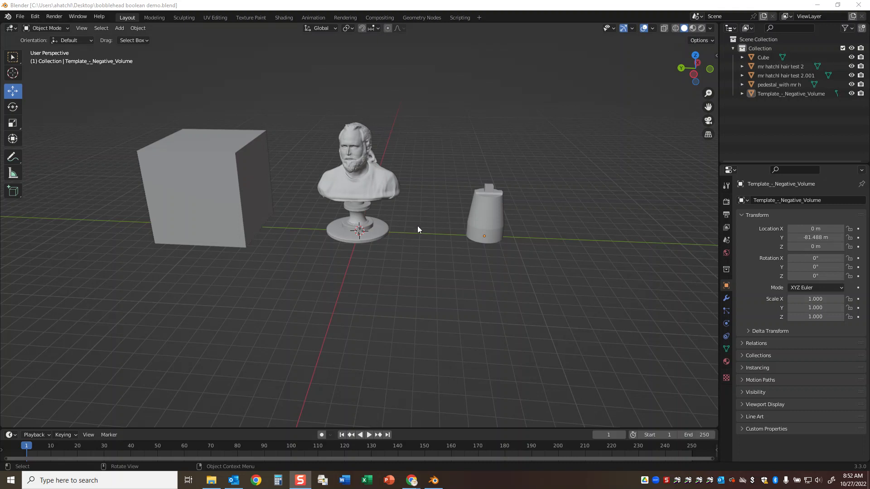
pyautogui.moveTo(483, 211)
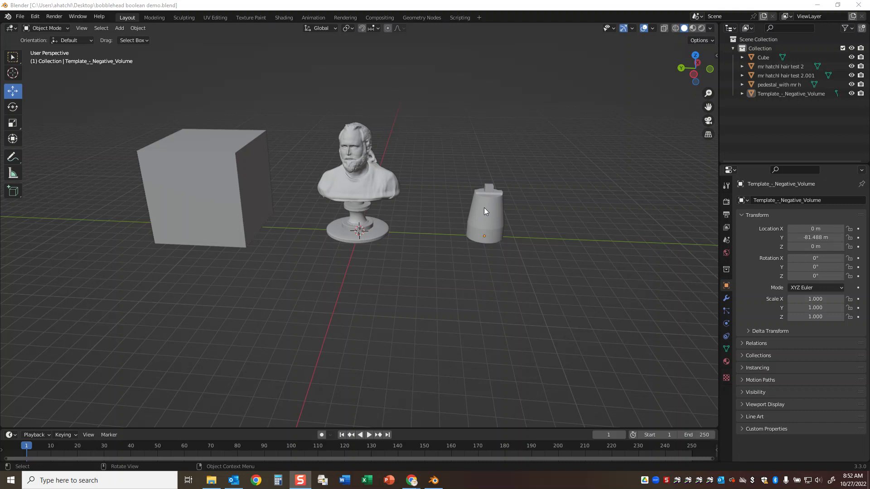
pyautogui.moveTo(337, 192)
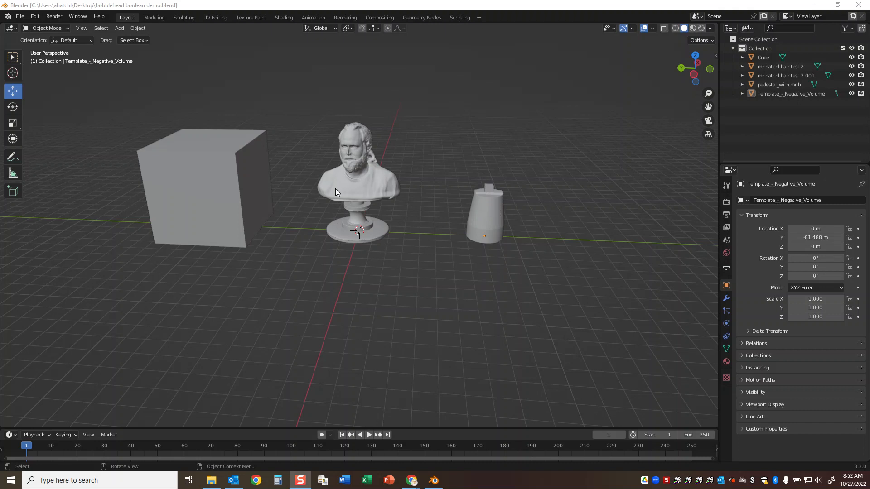
pyautogui.moveTo(413, 187)
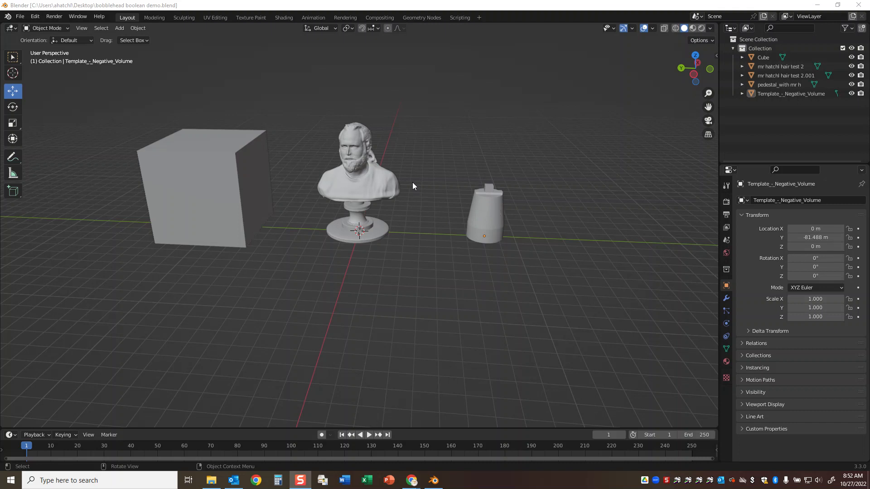
pyautogui.moveTo(245, 159)
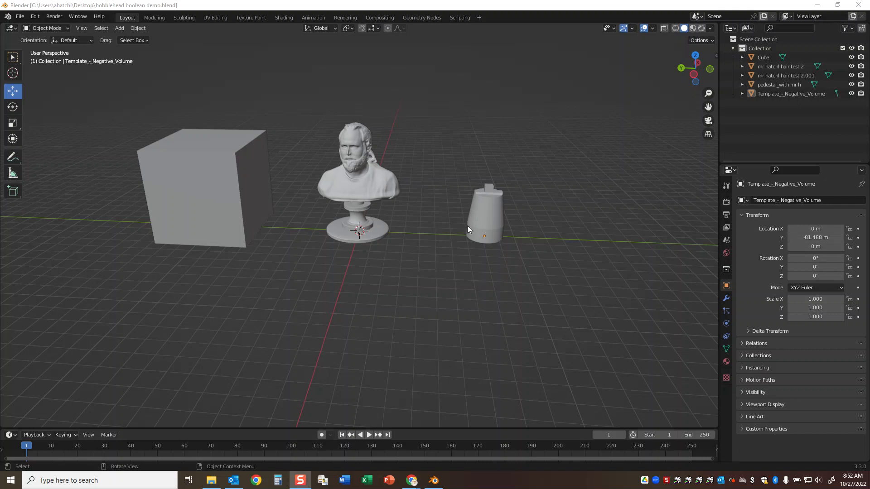
pyautogui.moveTo(483, 236)
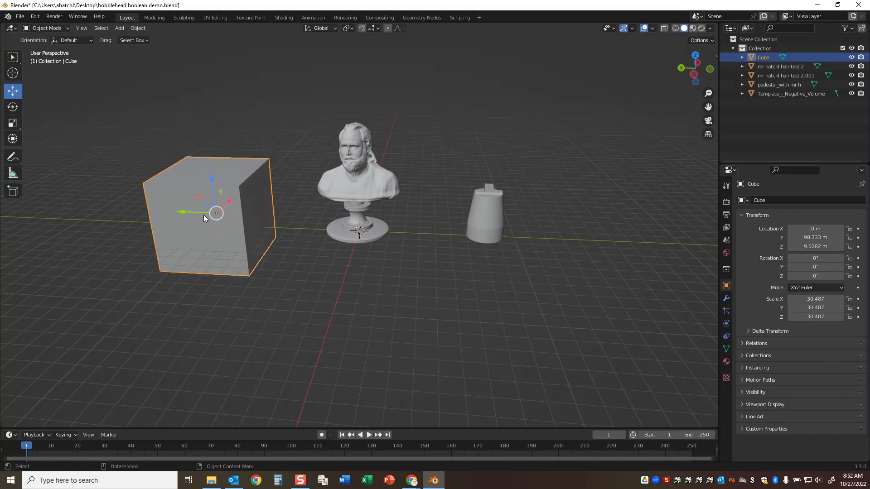
# - Move the cube over the bust so it engulfs the pedestal and lower half, head poking out
pyautogui.moveTo(216, 212); pyautogui.dragTo(241, 216)
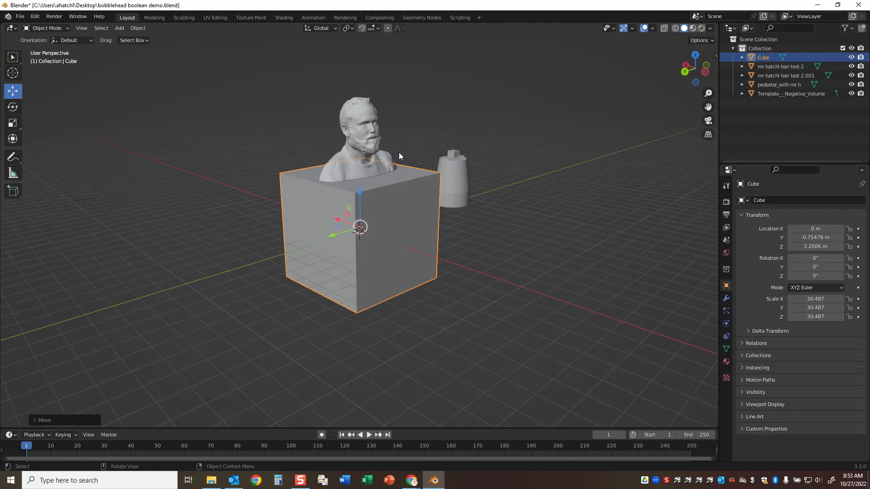
pyautogui.moveTo(320, 182)
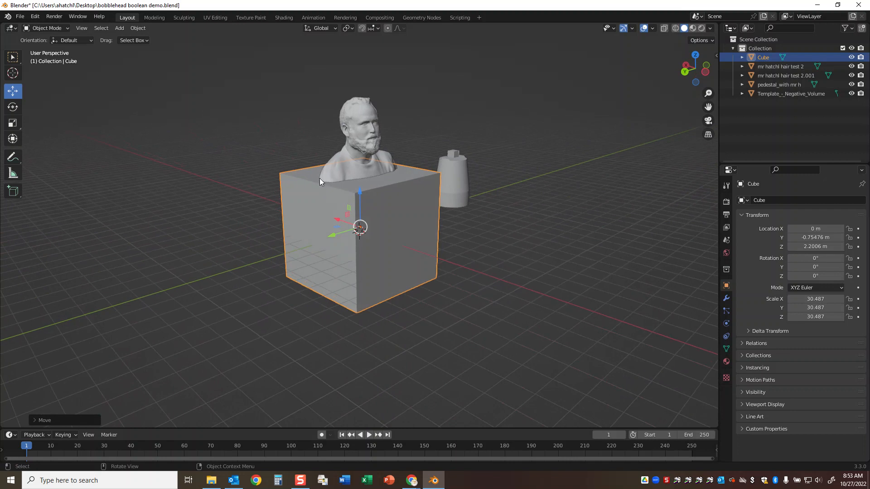
pyautogui.moveTo(350, 128)
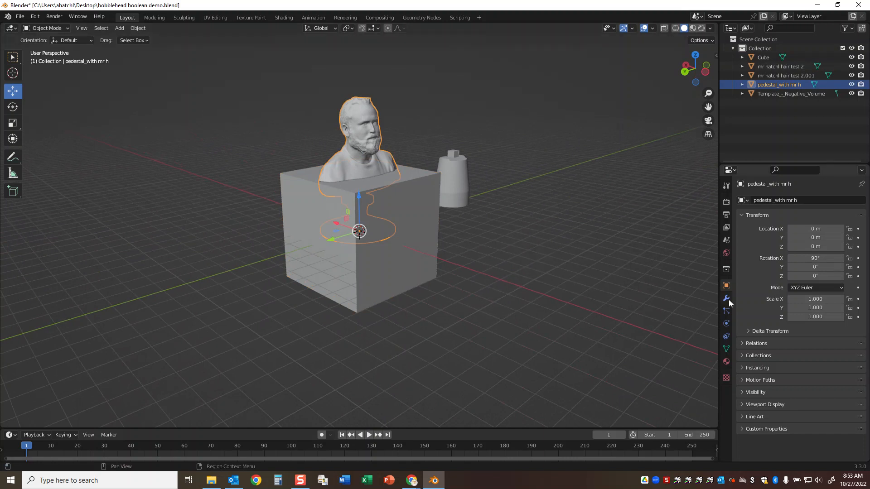
pyautogui.moveTo(726, 298)
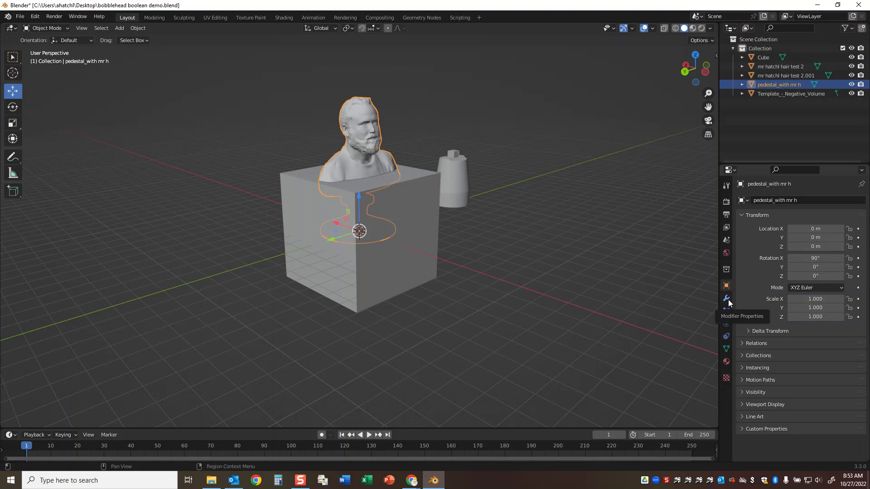
# - Add a Boolean Difference modifier to the bust with the Cube as its cutting object
pyautogui.click(725, 298)
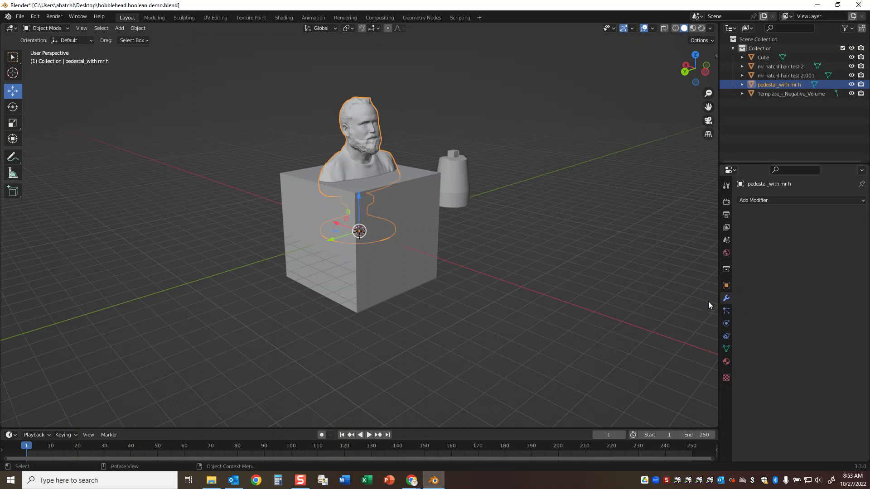
pyautogui.click(771, 200)
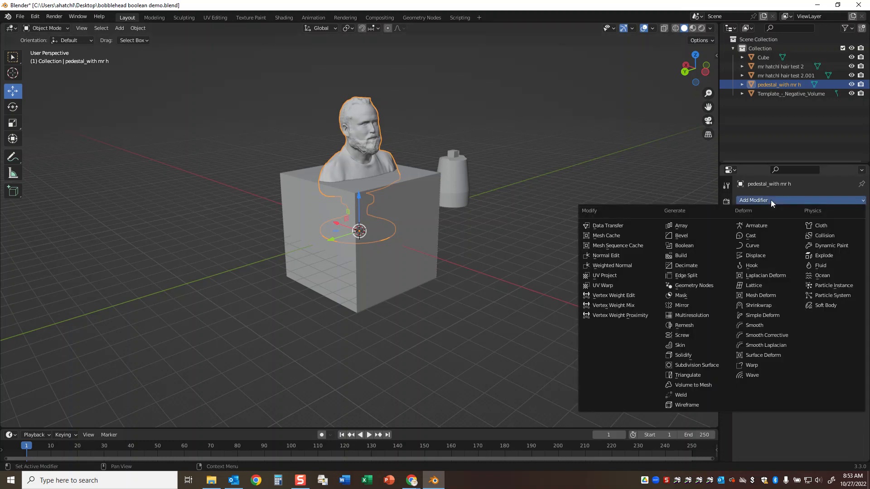
pyautogui.moveTo(684, 245)
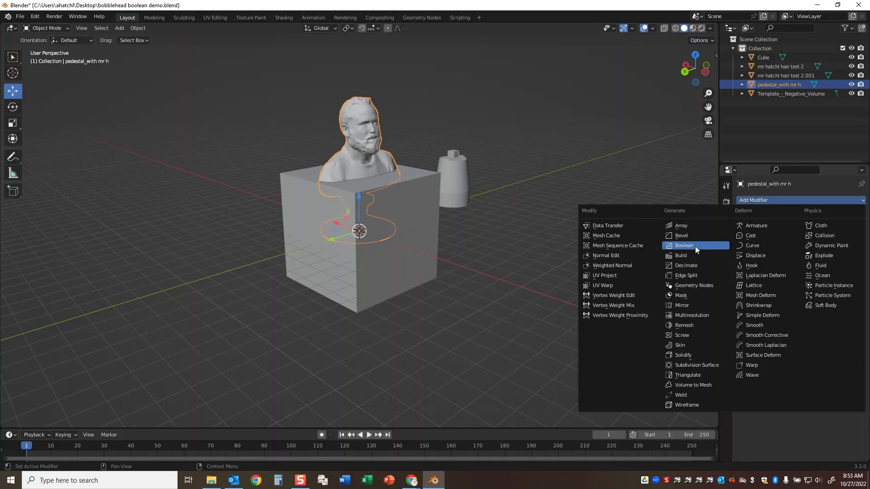
pyautogui.click(683, 246)
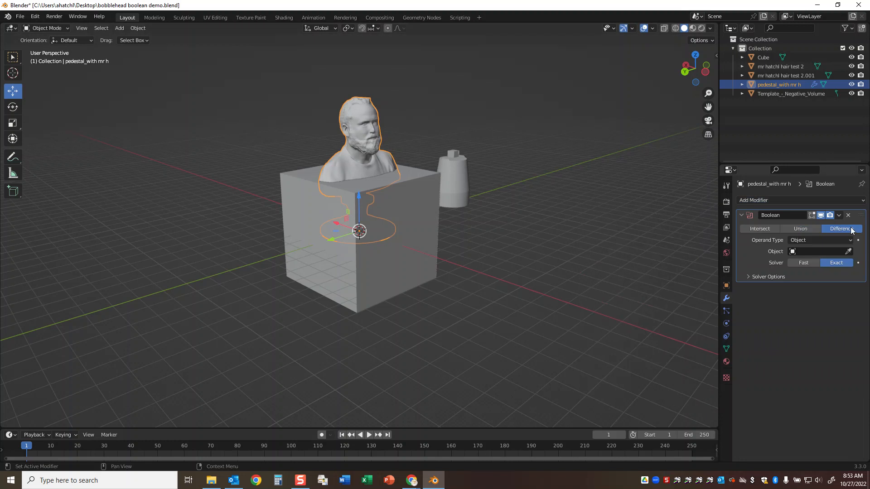
pyautogui.moveTo(835, 263)
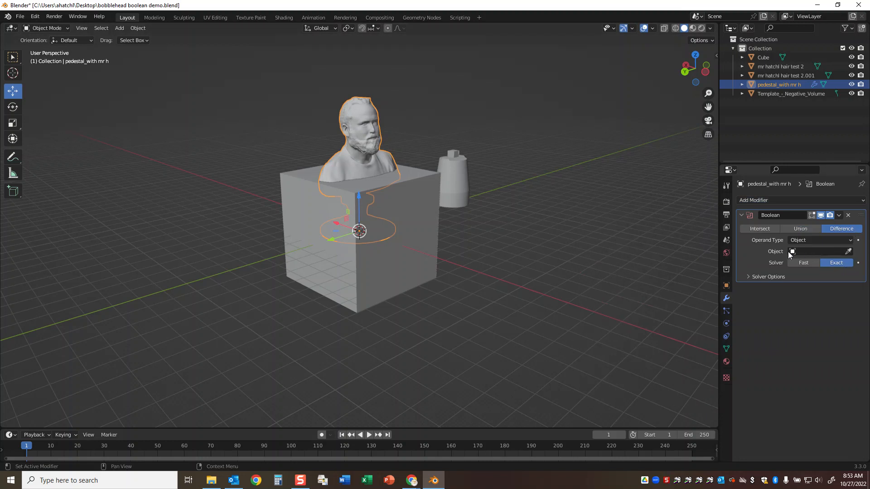
pyautogui.click(821, 252)
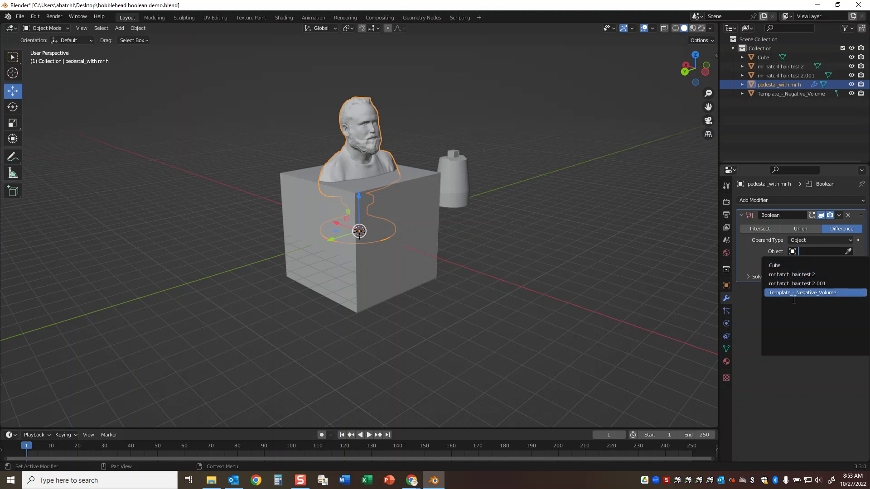
pyautogui.moveTo(783, 265)
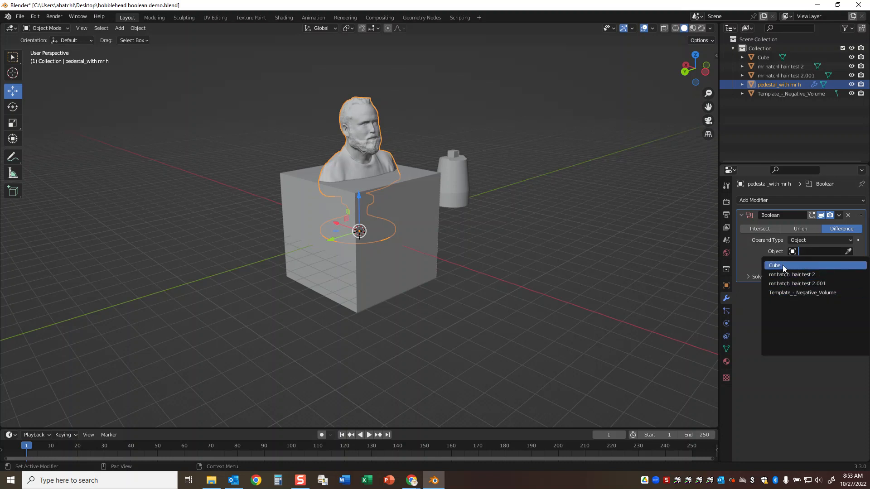
pyautogui.click(774, 264)
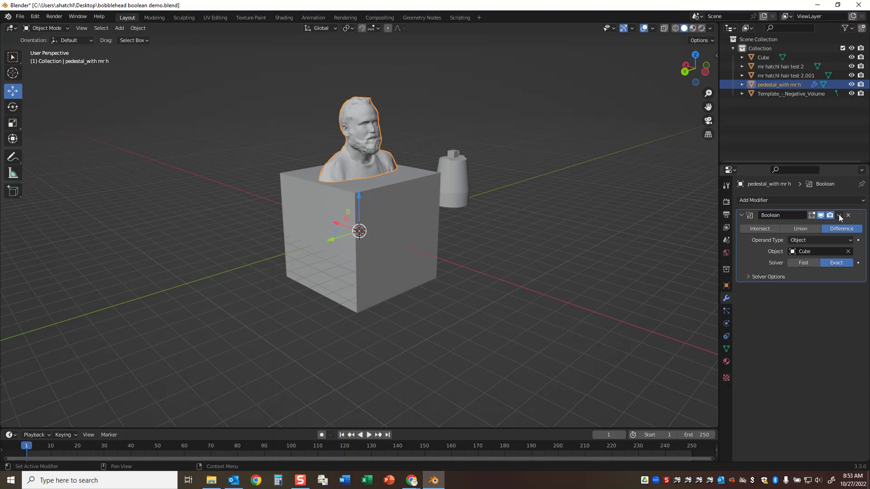
pyautogui.click(837, 215)
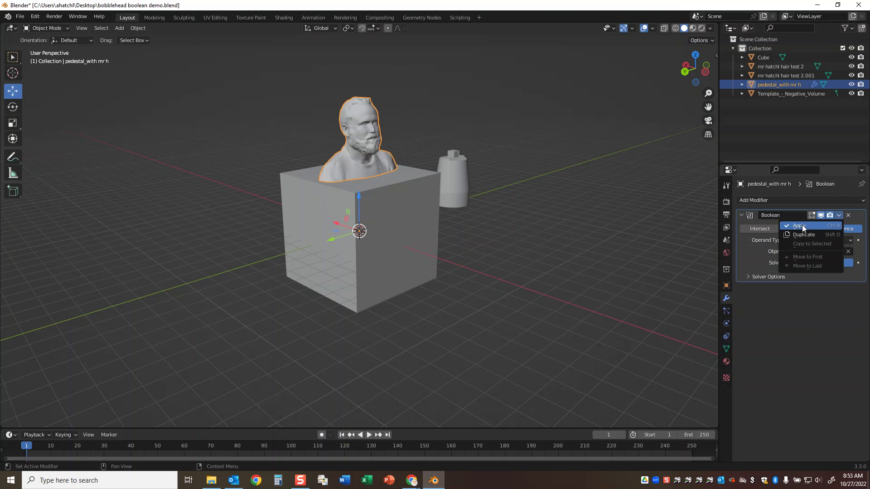
# - Apply the Boolean cut to the bust and delete the cube, leaving head and shoulders
pyautogui.click(798, 226)
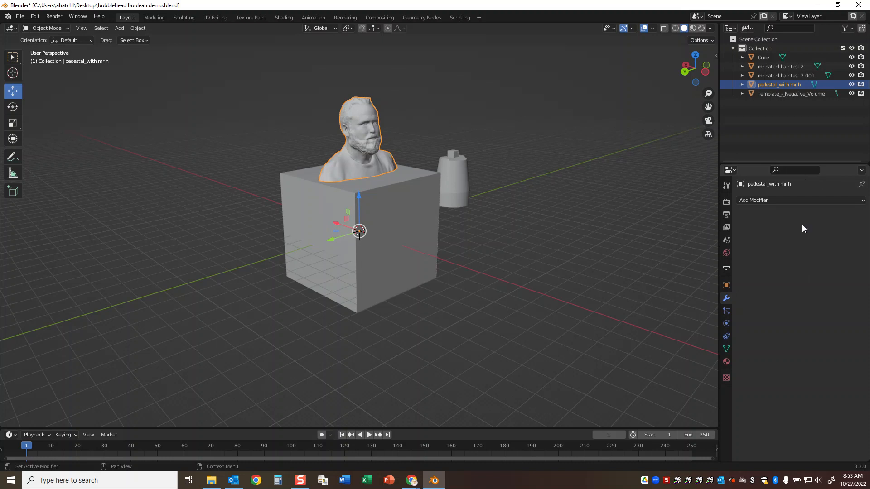
pyautogui.click(304, 195)
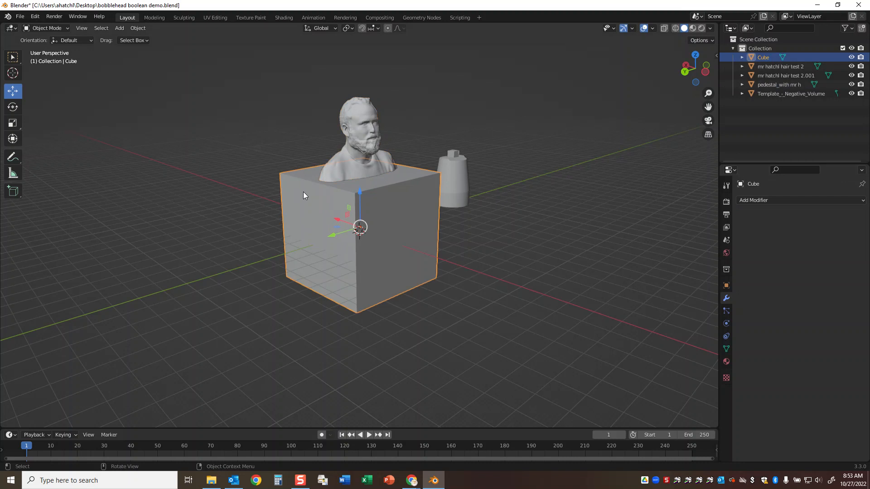
pyautogui.moveTo(332, 237)
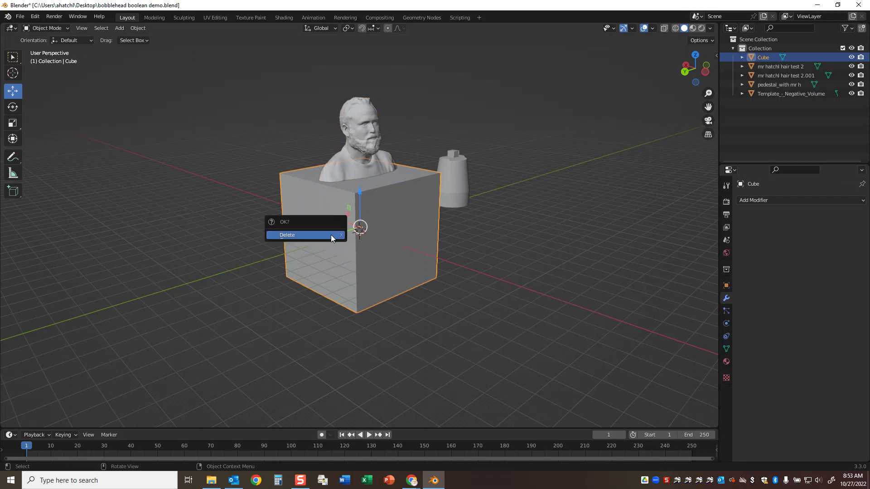
pyautogui.click(299, 235)
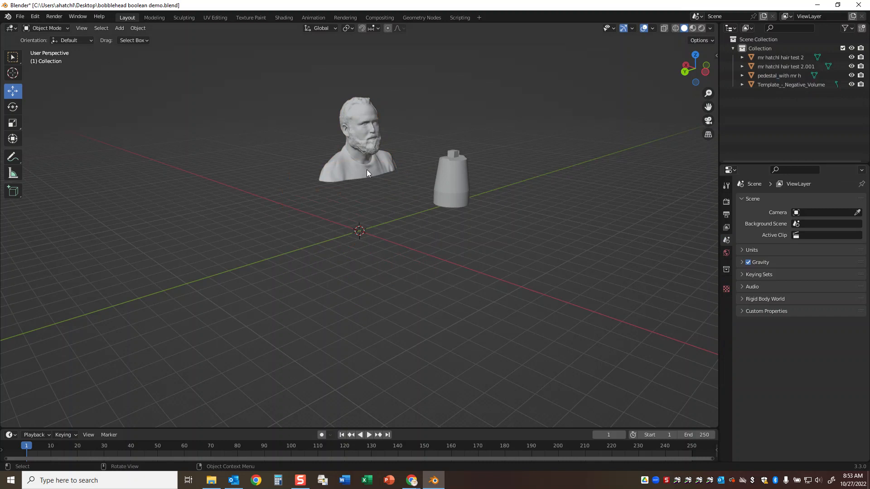
pyautogui.moveTo(439, 123)
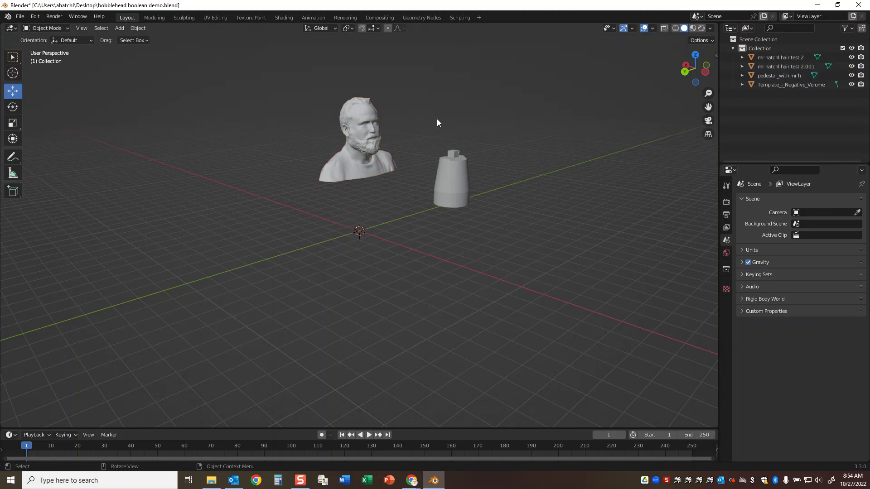
pyautogui.moveTo(405, 147)
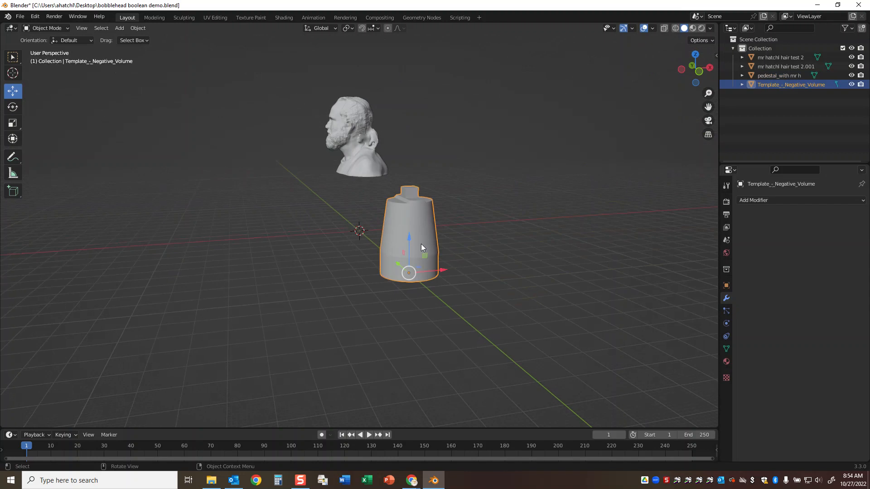
pyautogui.moveTo(379, 212)
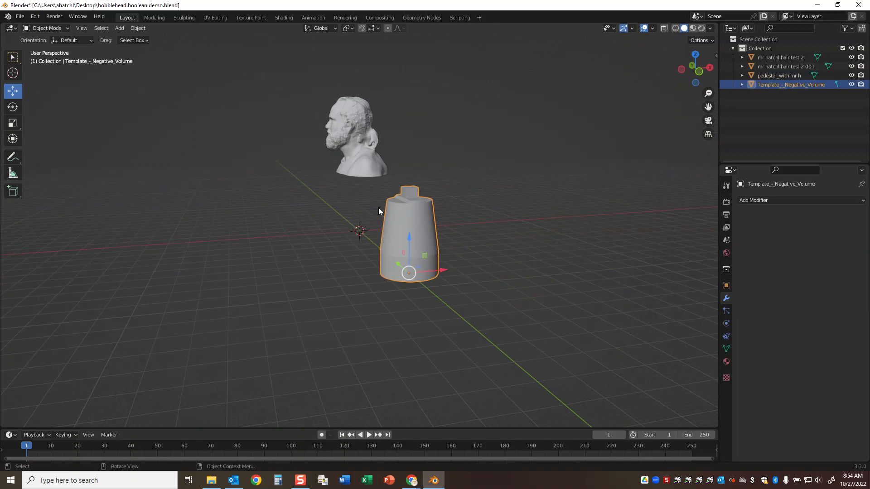
pyautogui.moveTo(257, 187)
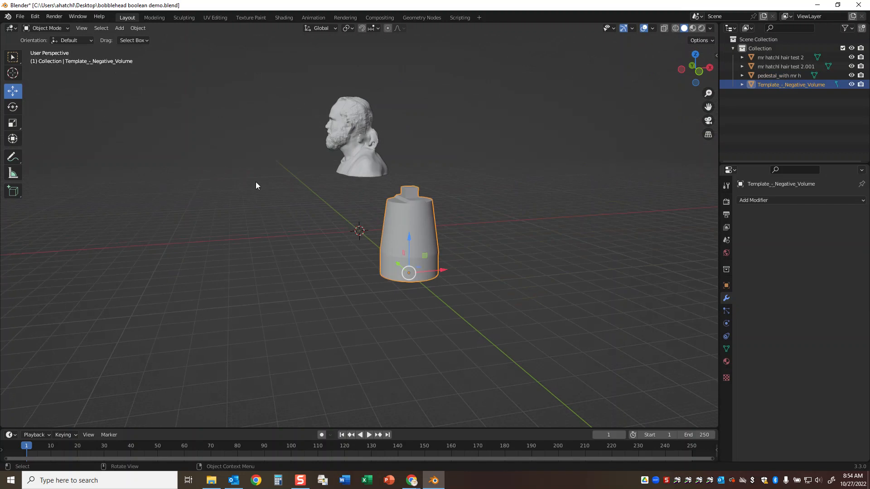
pyautogui.moveTo(222, 169)
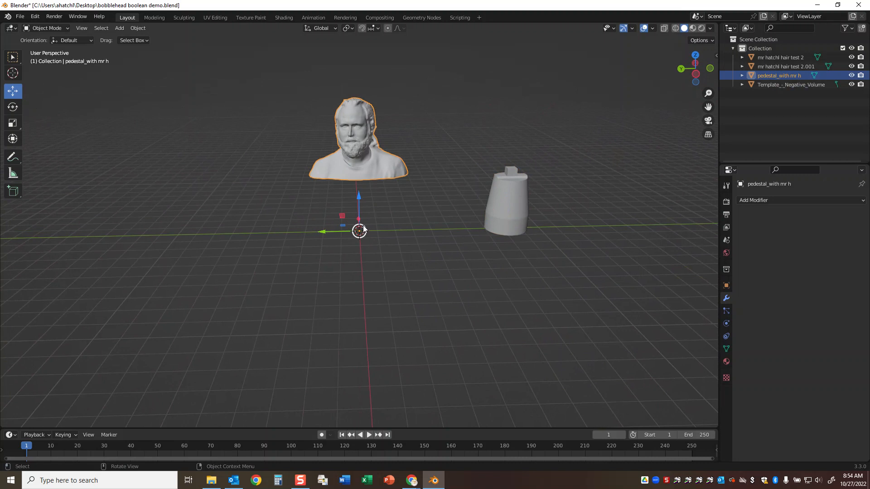
pyautogui.moveTo(366, 210)
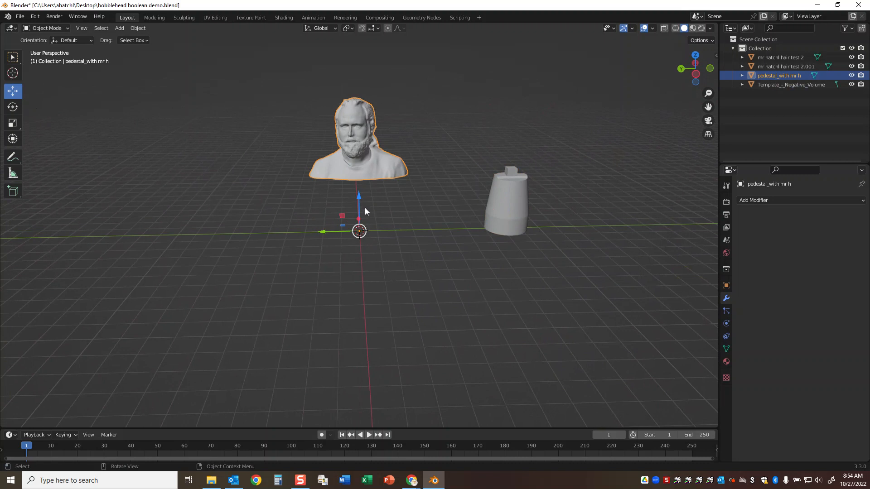
pyautogui.moveTo(323, 234)
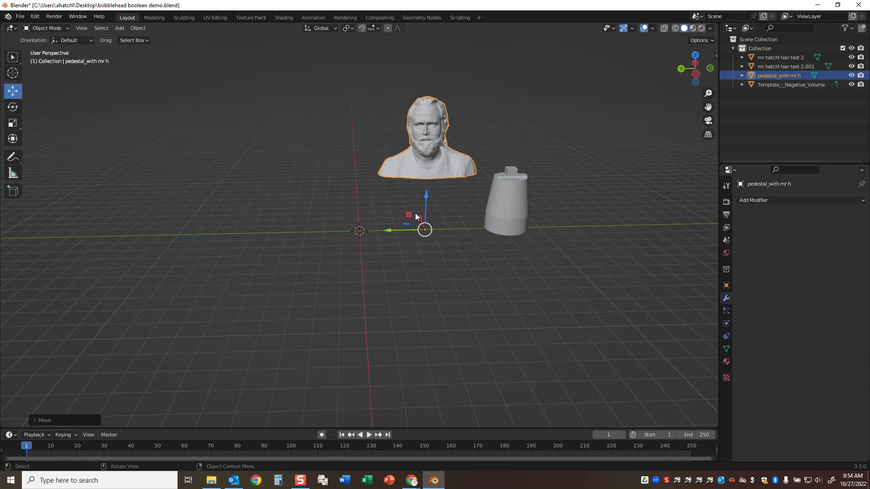
pyautogui.moveTo(441, 167)
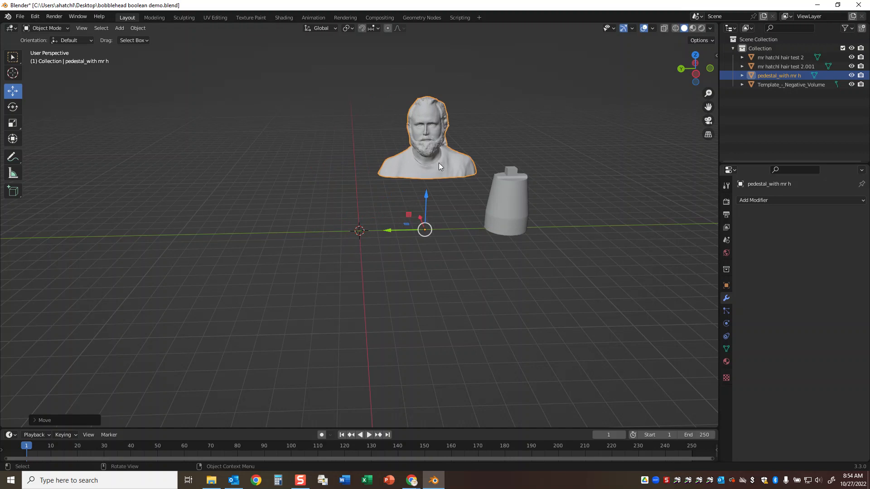
pyautogui.moveTo(438, 168)
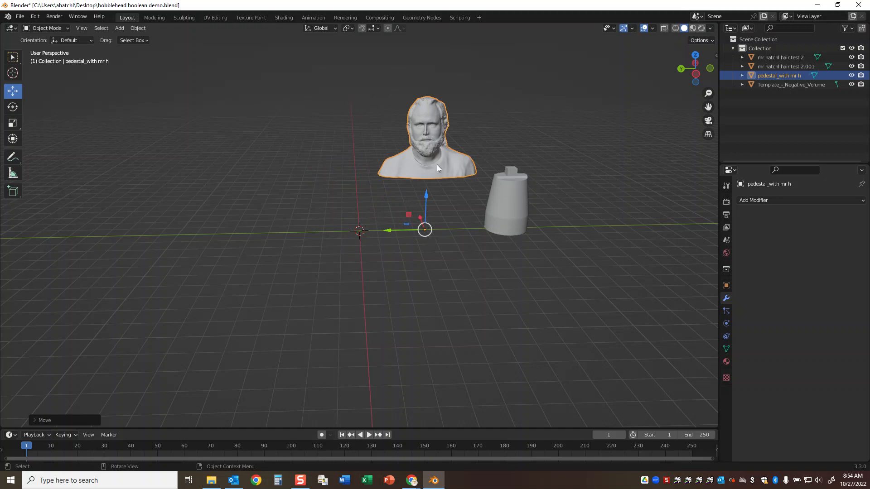
# - Bring up the bust's context actions after shifting it beside the pedestal template
pyautogui.click(393, 165)
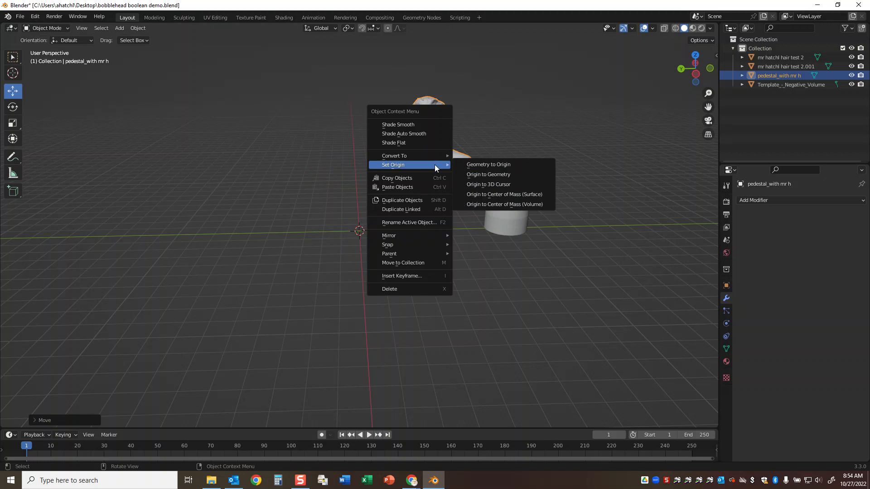
pyautogui.moveTo(488, 167)
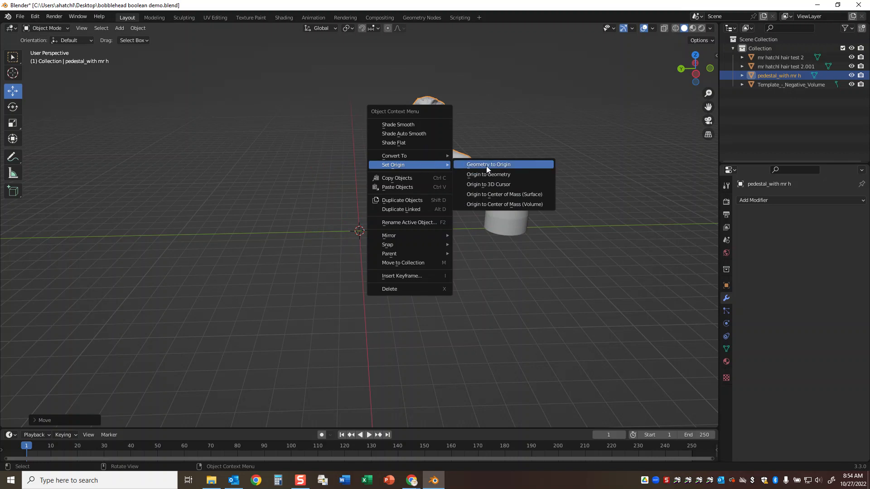
# - Recentre the bust's geometry on its origin and drop it next to the template
pyautogui.click(488, 163)
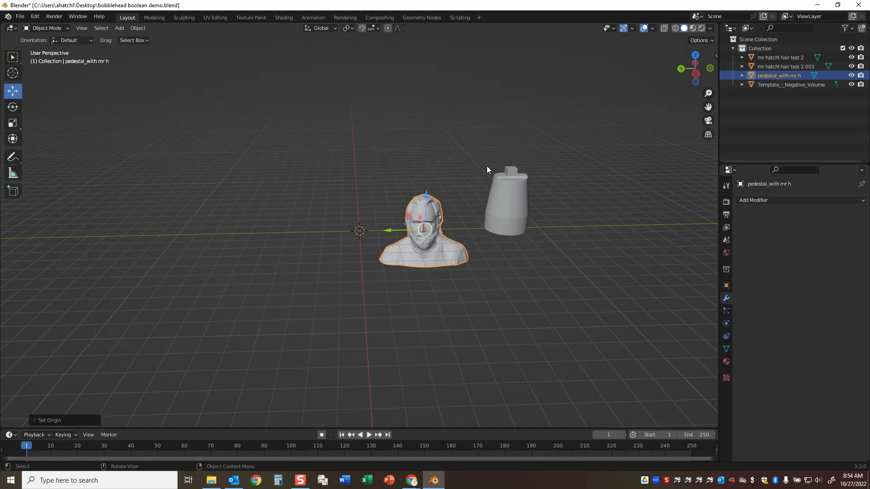
pyautogui.moveTo(435, 235)
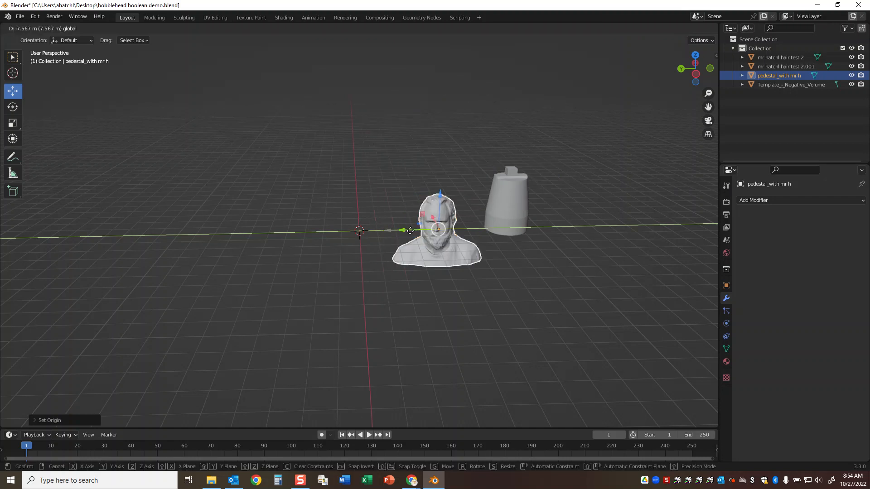
pyautogui.click(437, 232)
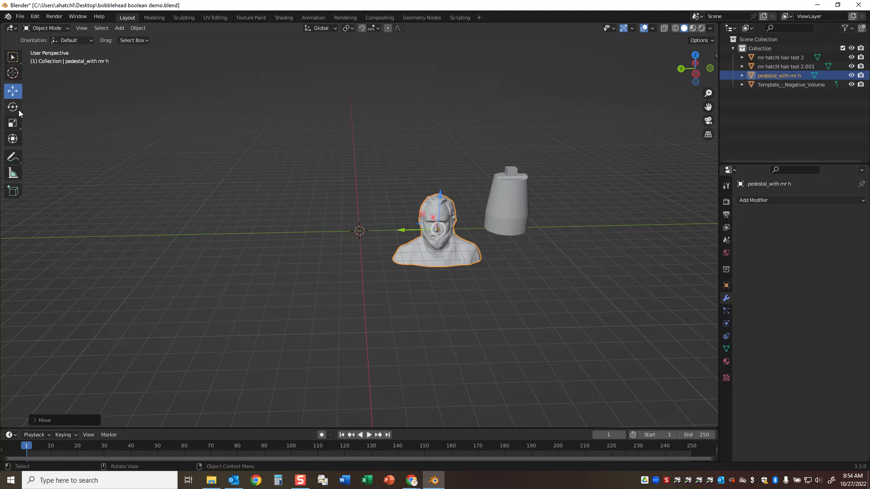
pyautogui.moveTo(12, 123)
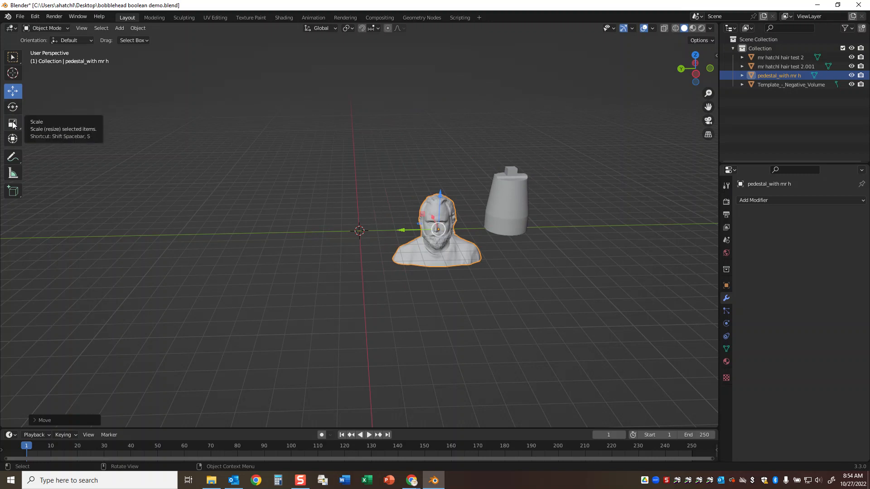
# - Scale the bust up and reposition it so the pedestal template sits inside the head
pyautogui.click(13, 123)
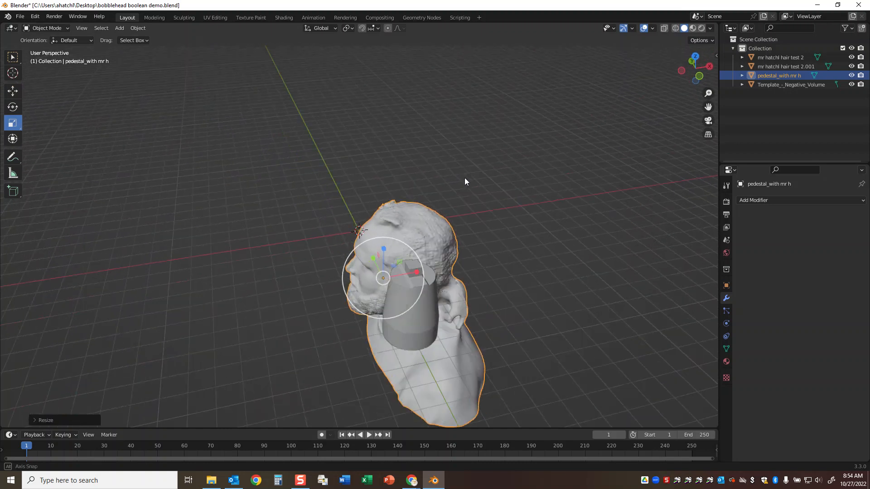
pyautogui.moveTo(464, 182); pyautogui.dragTo(451, 154)
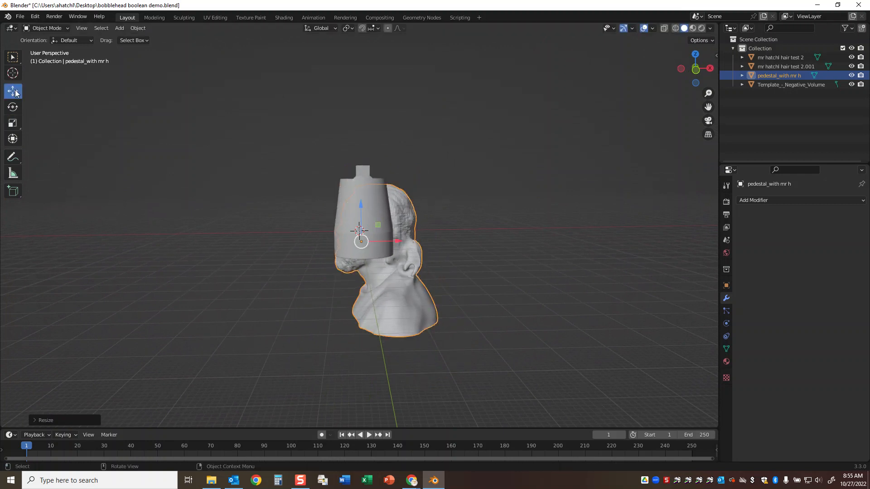
pyautogui.moveTo(15, 90)
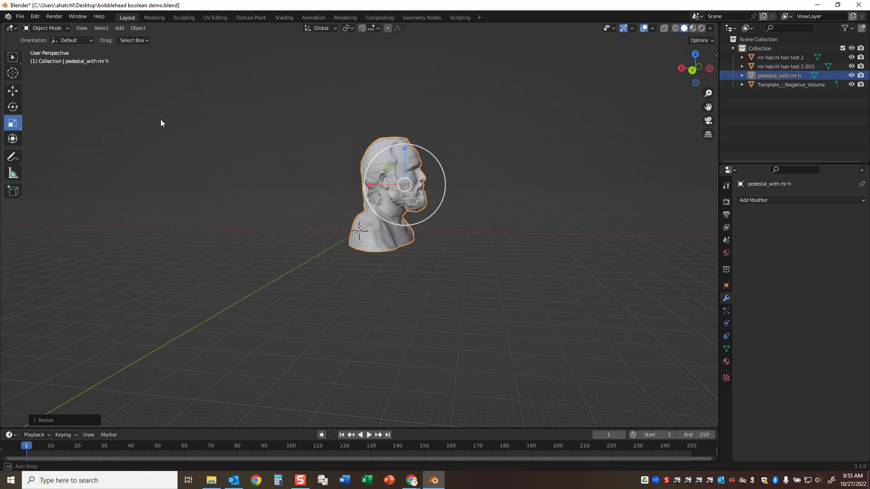
pyautogui.click(13, 91)
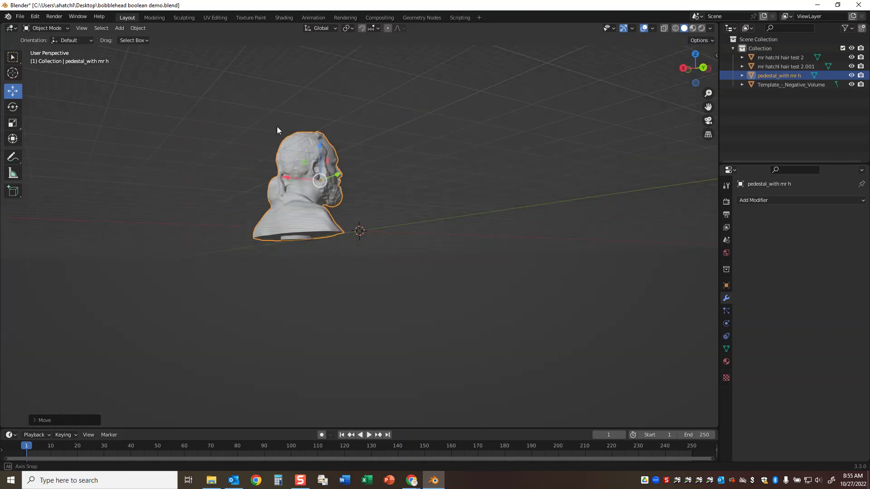
pyautogui.moveTo(277, 131); pyautogui.dragTo(474, 148)
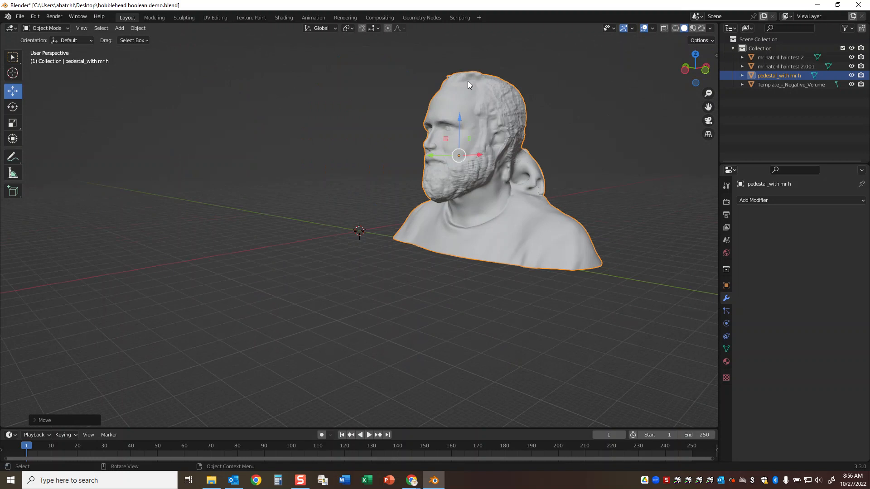
pyautogui.moveTo(683, 123)
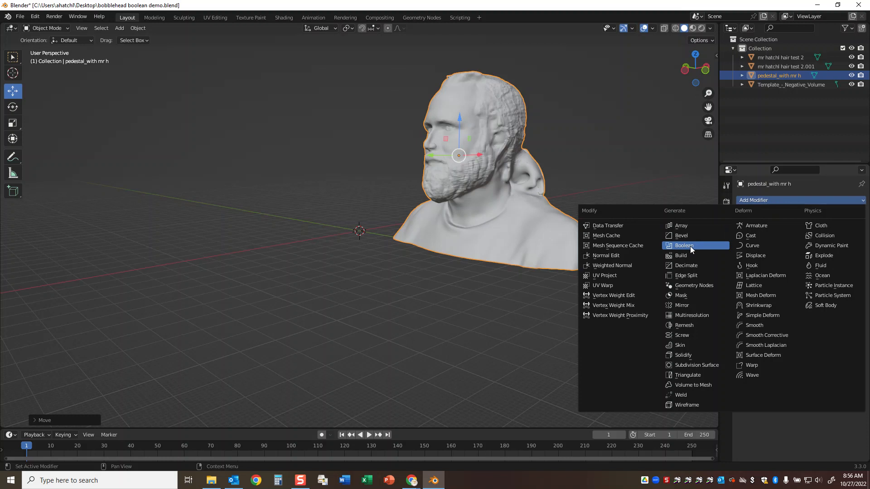
# - Add and apply a Boolean Difference on the bust using Template_-_Negative_Volume as cutter
pyautogui.click(683, 244)
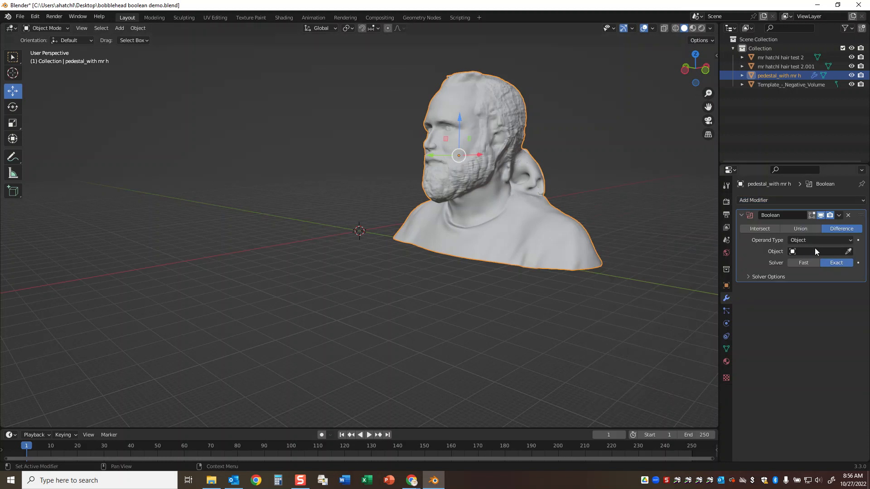
pyautogui.click(818, 251)
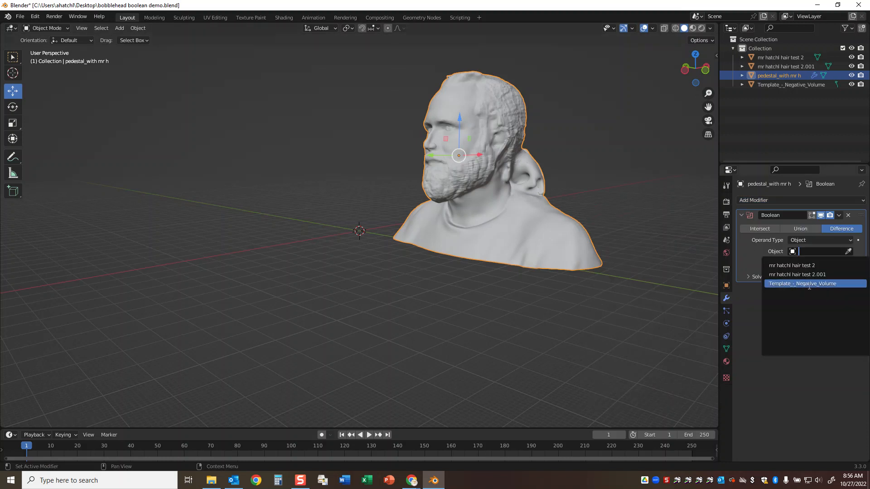
pyautogui.moveTo(813, 289)
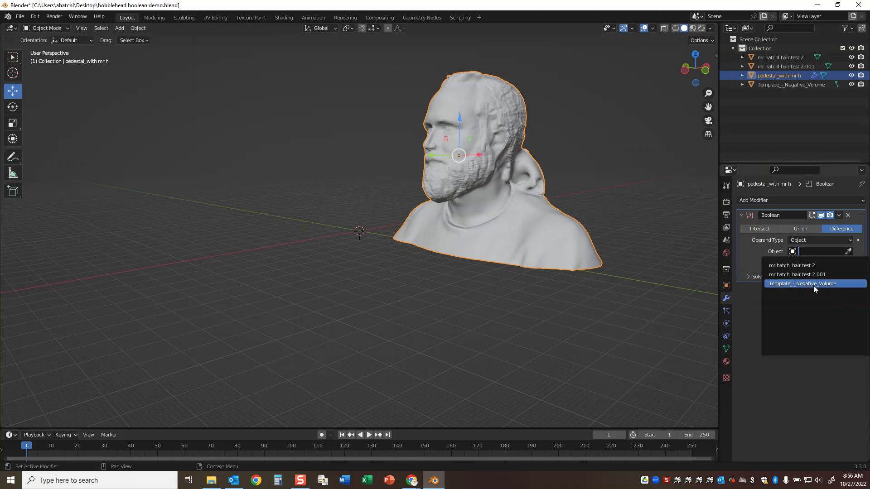
pyautogui.click(838, 216)
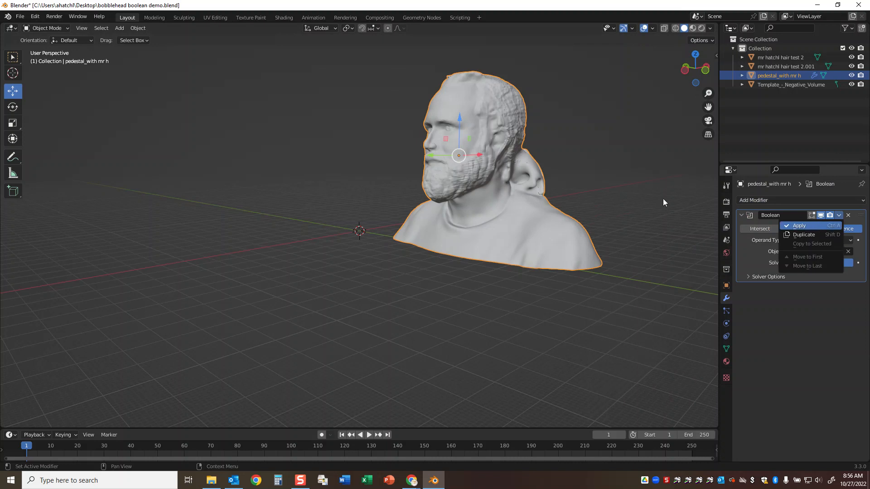
pyautogui.click(799, 226)
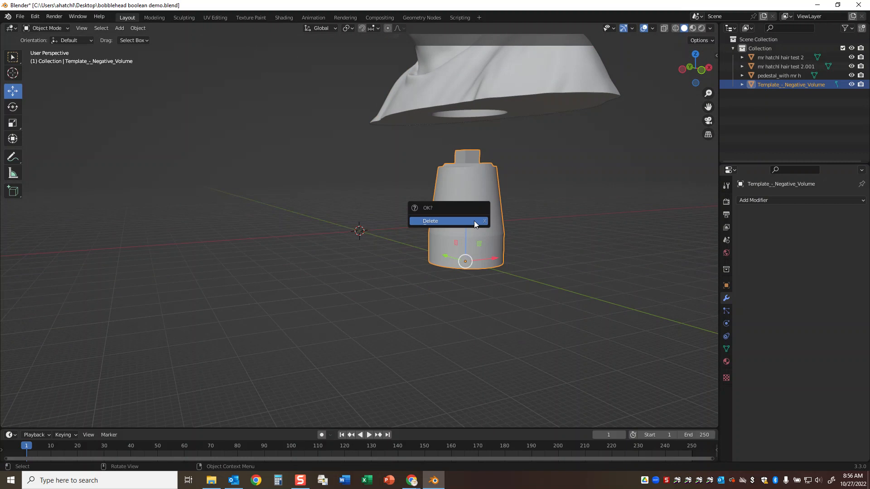
# - Delete the negative-volume template and move the hollowed bust back near the origin
pyautogui.click(442, 221)
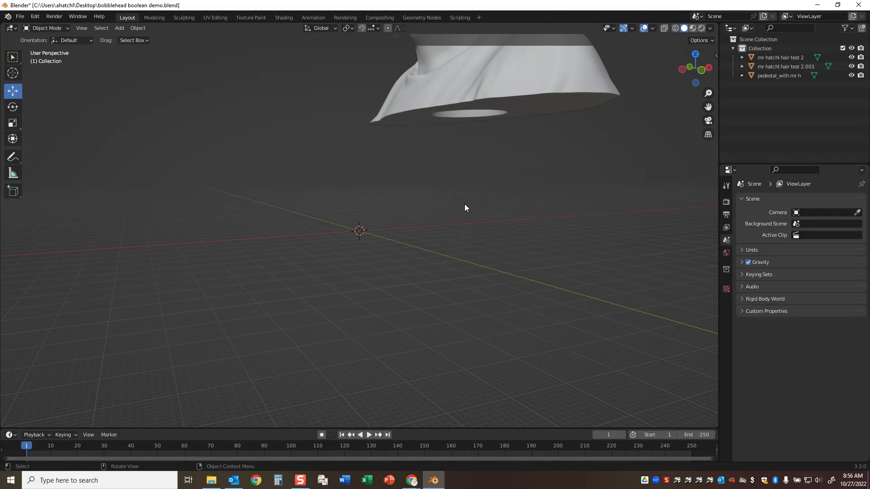
pyautogui.click(779, 75)
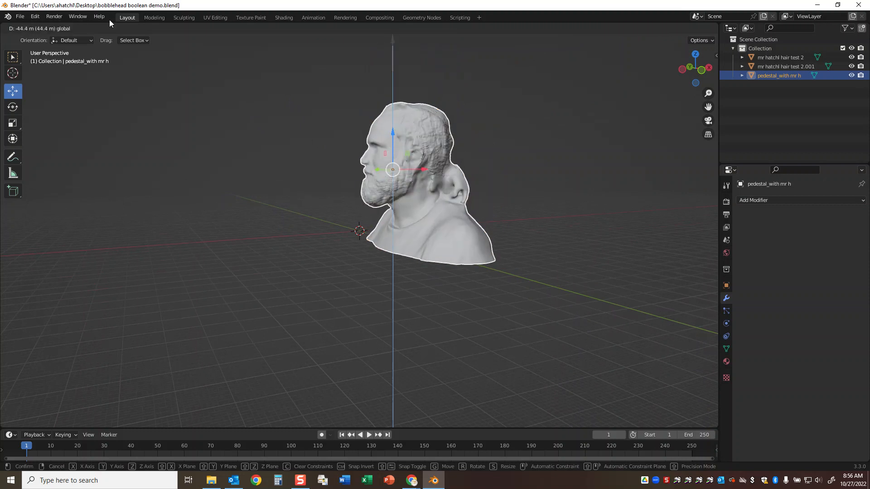
pyautogui.click(25, 16)
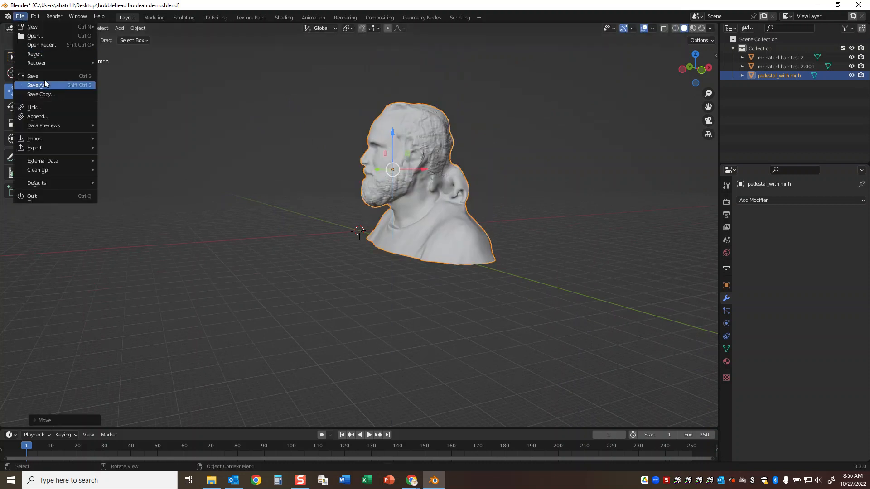
# - Save the project as 'mr h bobblehad.blend' and start an STL export
pyautogui.click(38, 85)
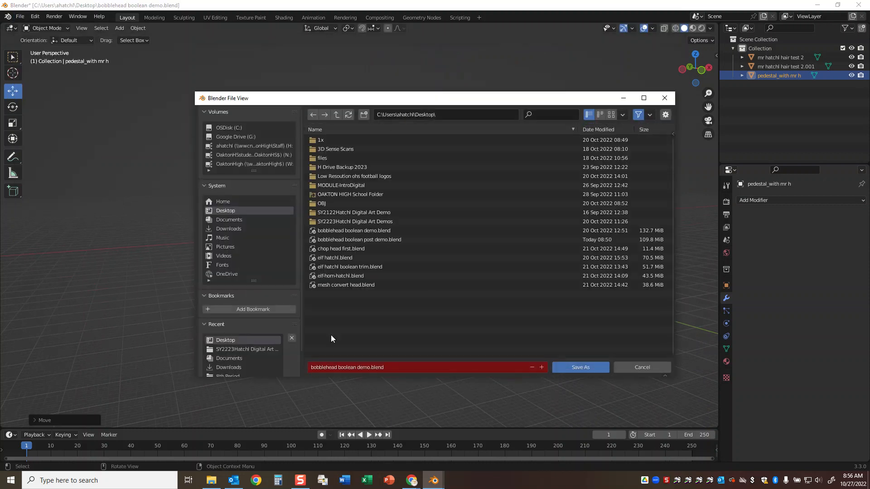
pyautogui.click(406, 367)
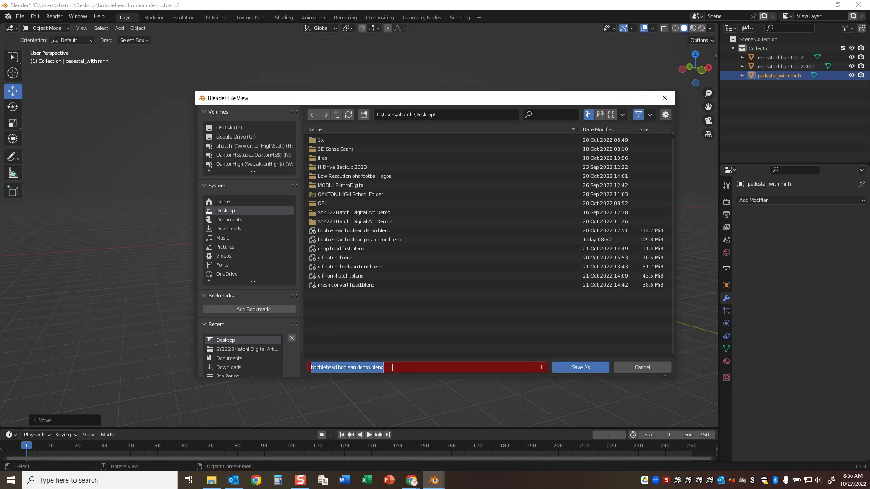
pyautogui.write('mr h b')
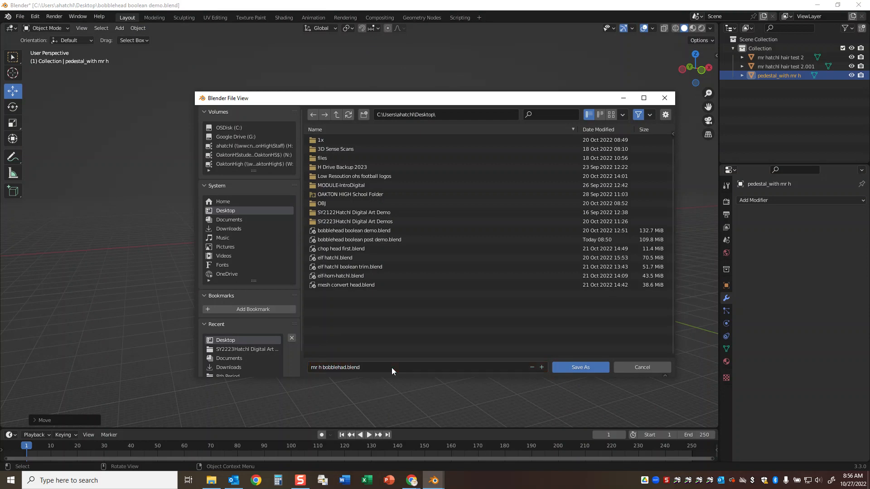
pyautogui.click(580, 368)
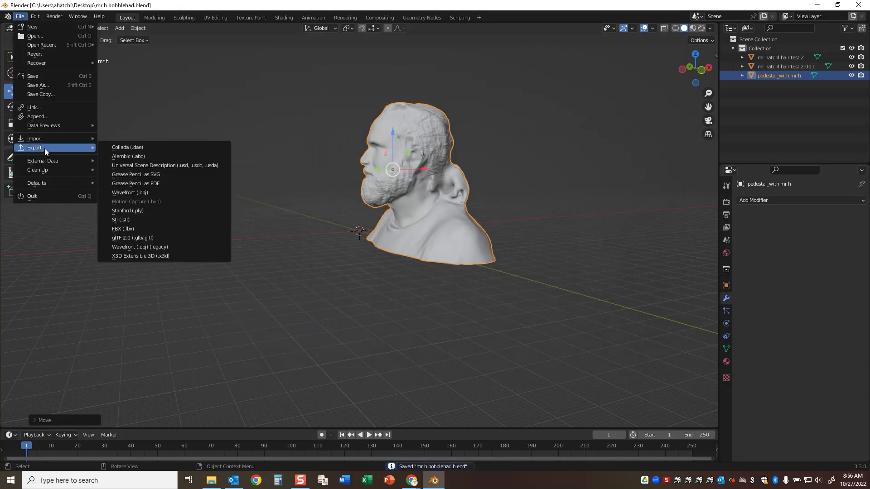
pyautogui.click(120, 219)
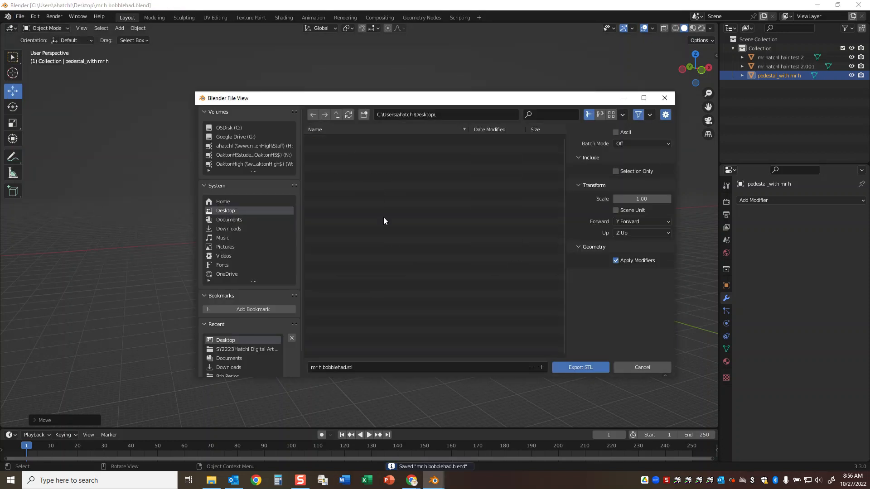